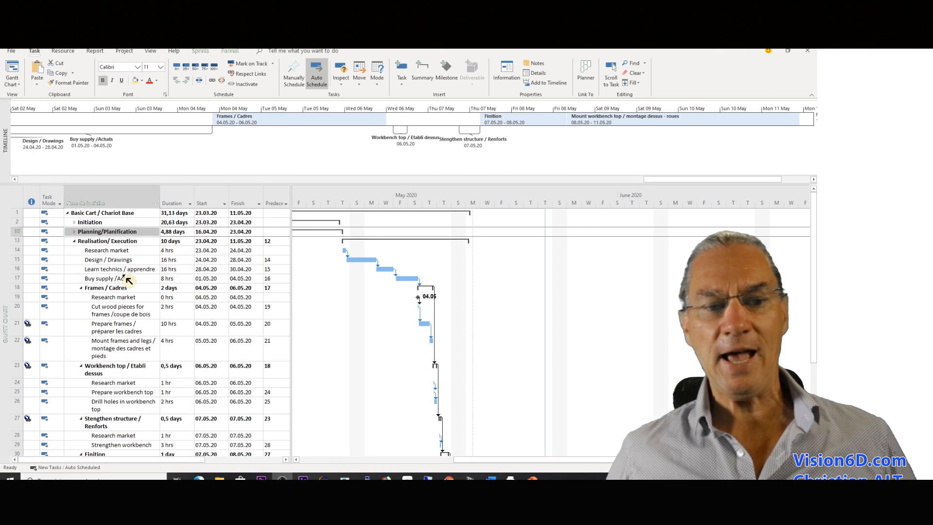
mouse_move(122, 291)
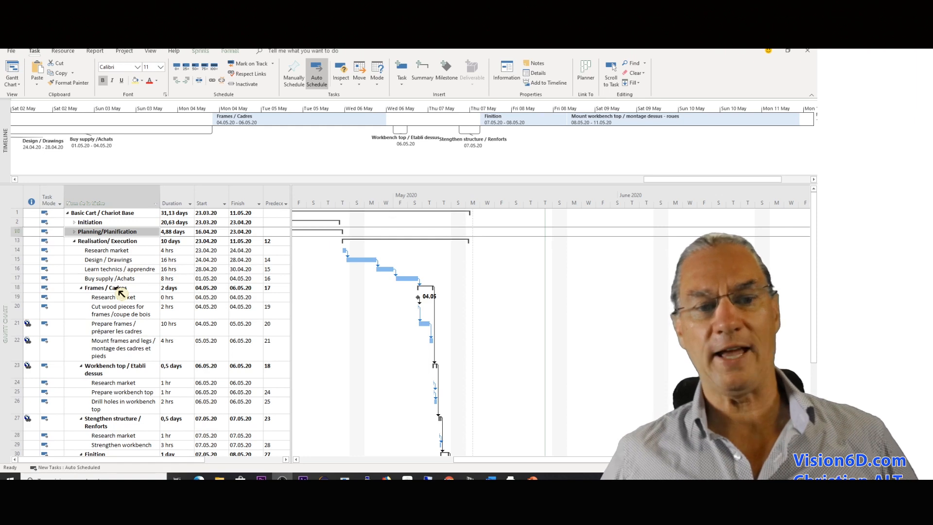
mouse_move(116, 314)
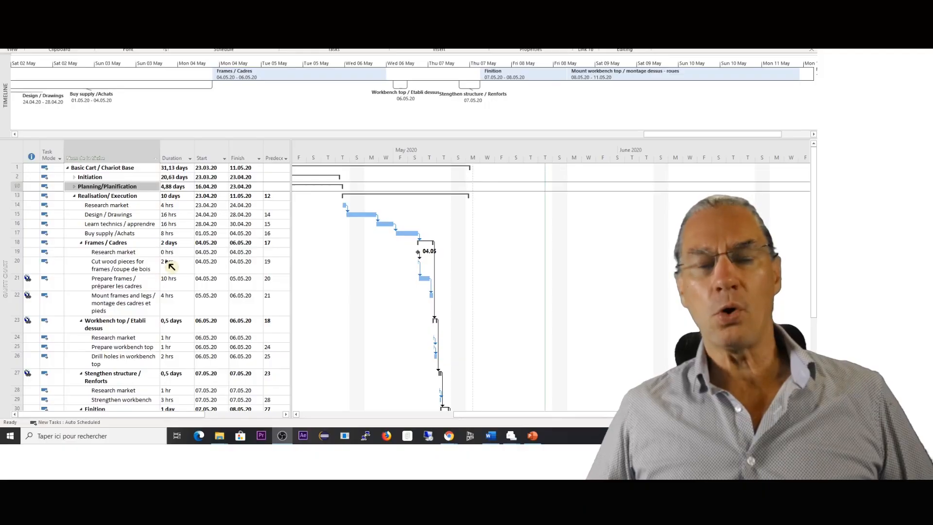
mouse_move(169, 308)
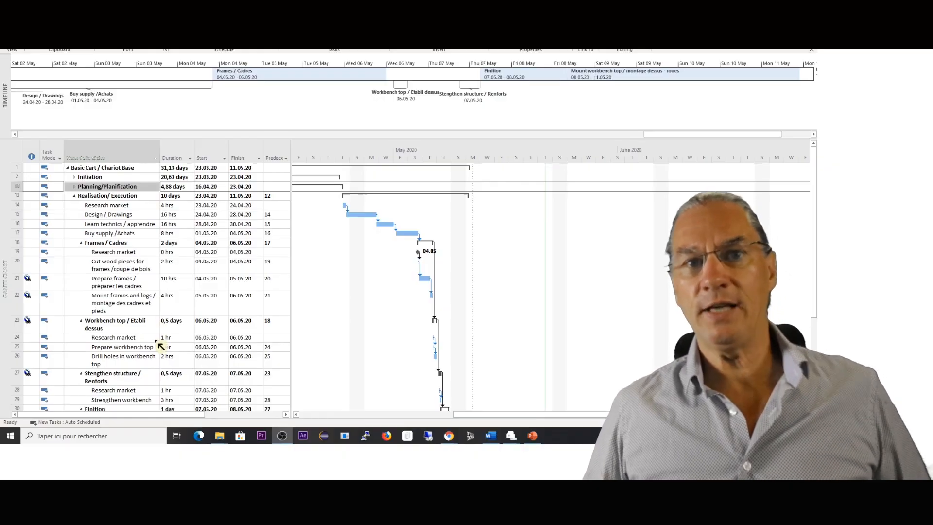
mouse_move(147, 339)
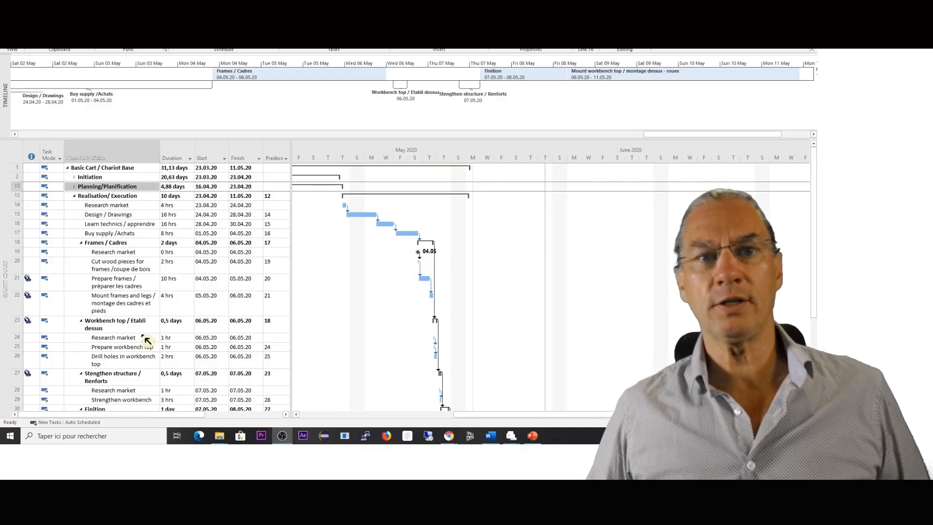
scroll(down, 3)
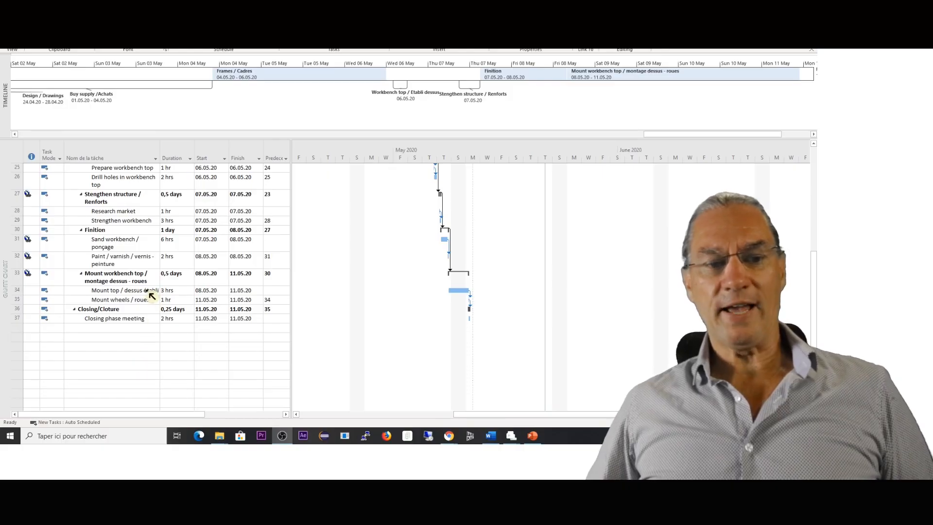
mouse_move(143, 231)
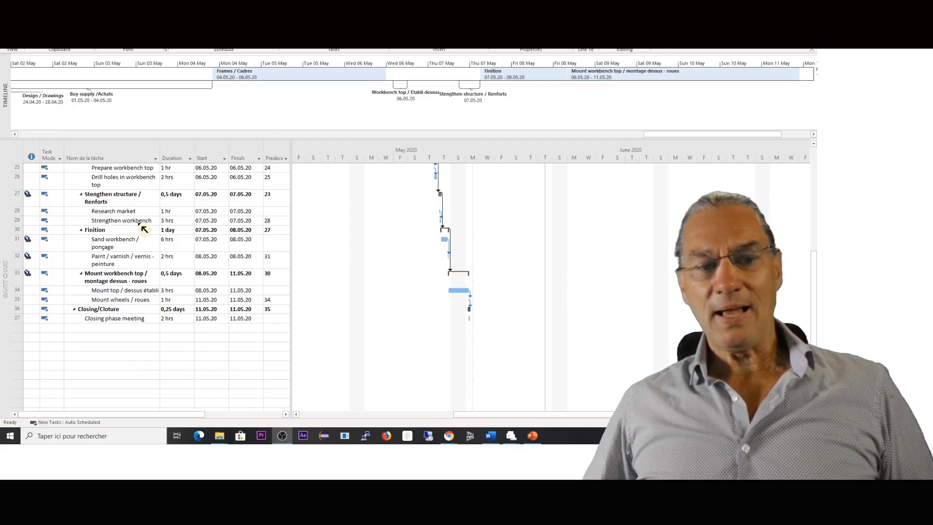